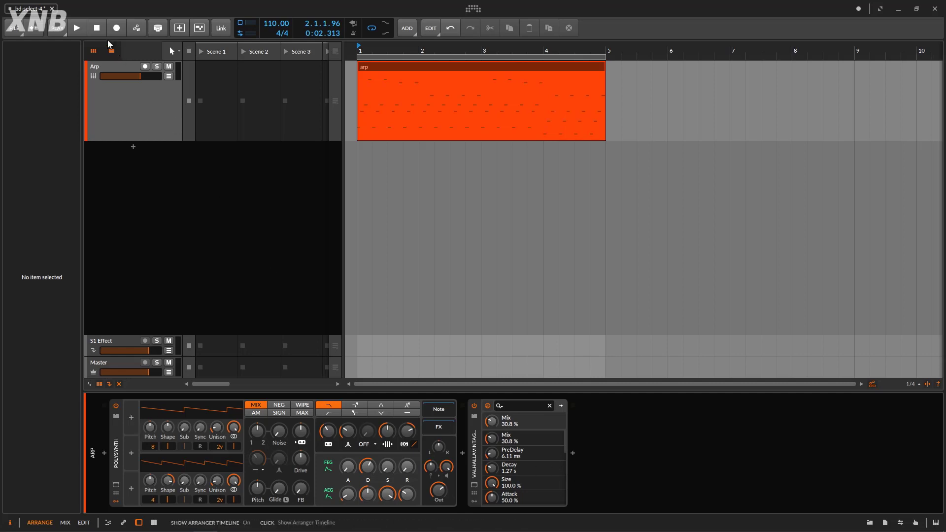
# Step: Audition the arp clip, then insert a Select-4 modulator on the Polysynth via the modulator browser
pyautogui.click(76, 27)
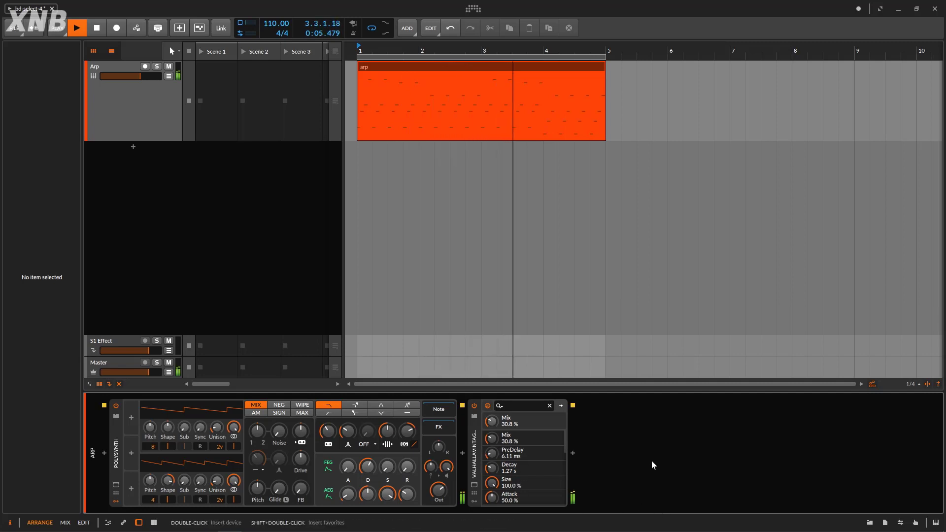
pyautogui.click(76, 28)
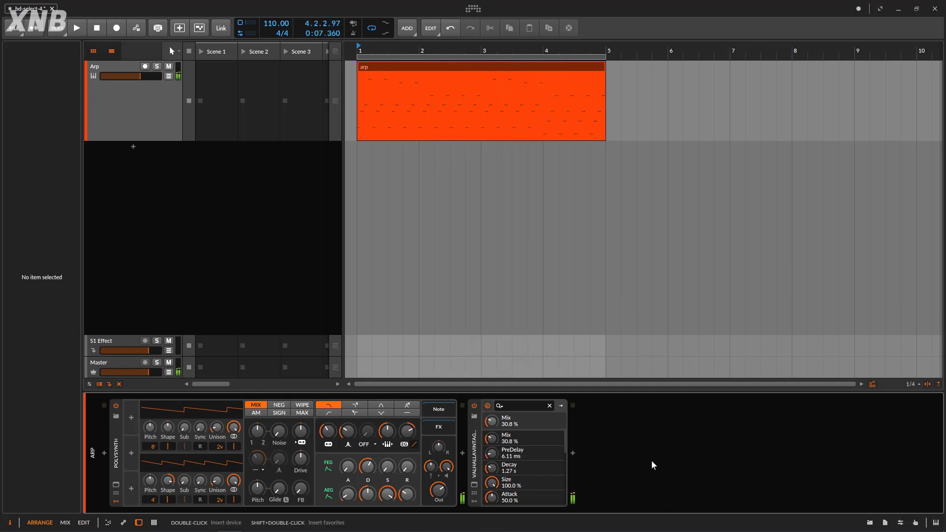
pyautogui.click(130, 416)
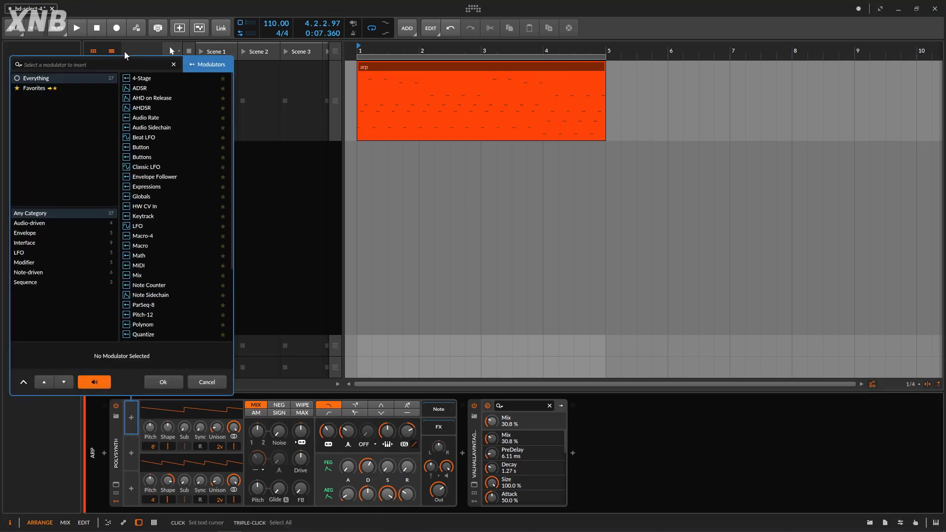
pyautogui.write('select')
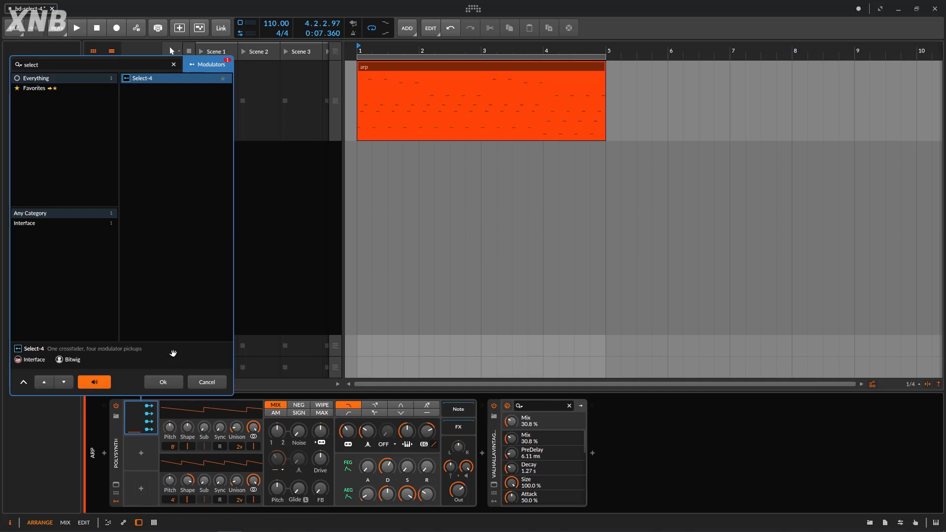
pyautogui.click(162, 382)
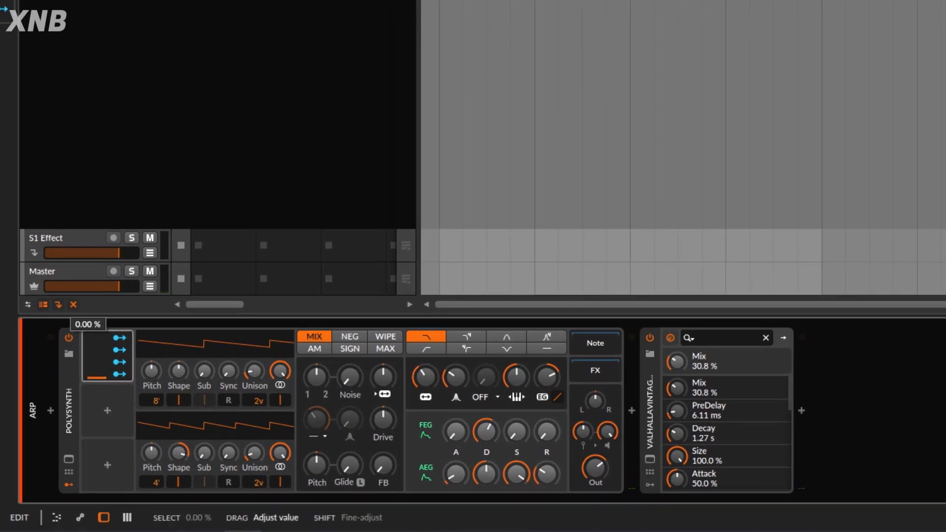
# Step: Sweep the Select-4 amount up and back, then start mapping a pickup to a filter parameter
pyautogui.moveTo(105, 375); pyautogui.dragTo(105, 343)
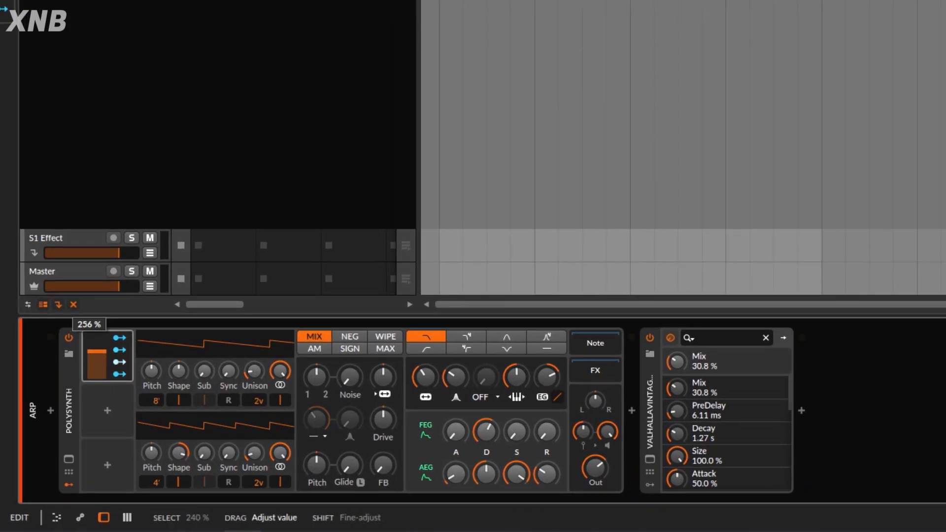
pyautogui.moveTo(106, 356); pyautogui.dragTo(92, 377)
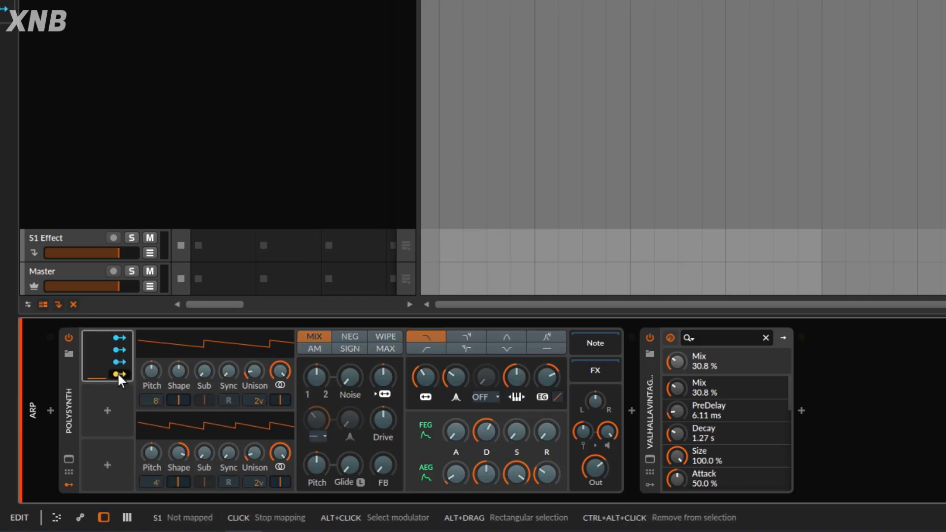
pyautogui.moveTo(258, 391)
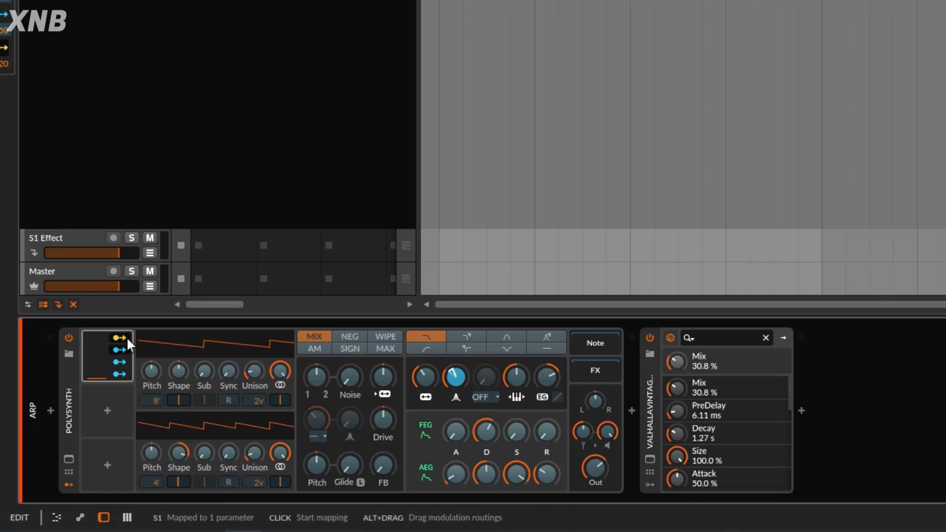
pyautogui.click(114, 348)
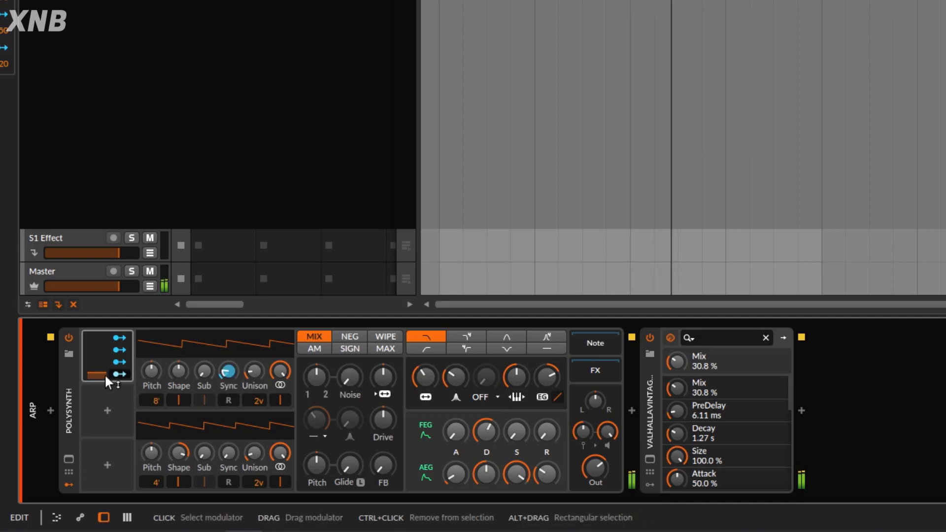
# Step: Raise the crossfade and map a pickup to the second oscillator's Sync with modulation depth set
pyautogui.moveTo(105, 372); pyautogui.dragTo(105, 361)
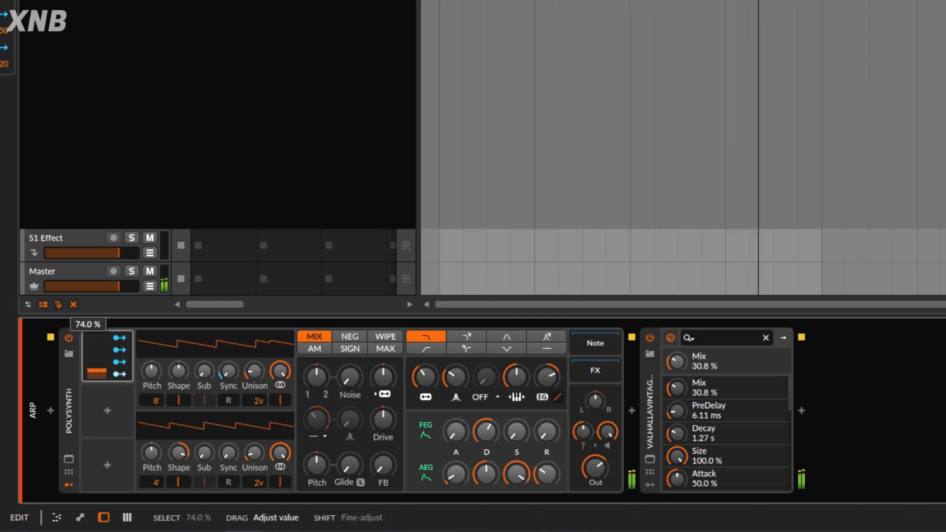
pyautogui.moveTo(106, 375); pyautogui.dragTo(106, 361)
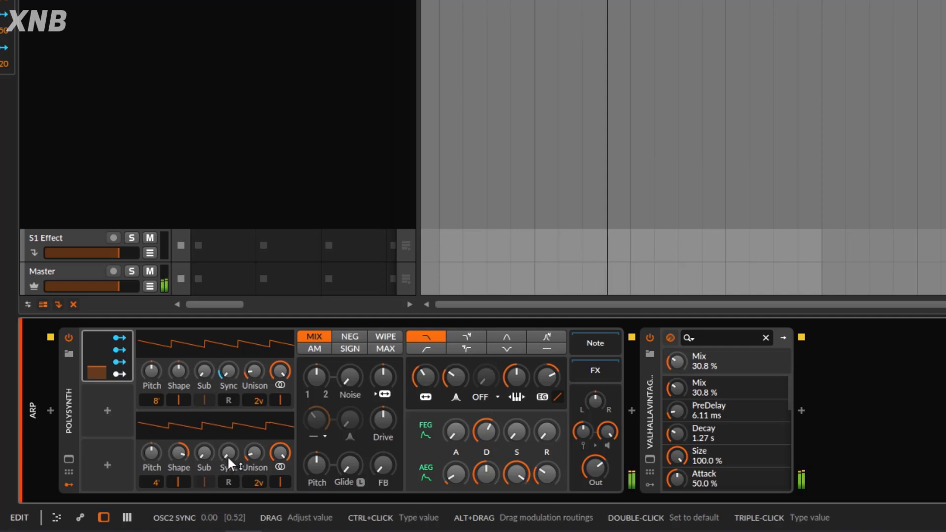
pyautogui.click(120, 372)
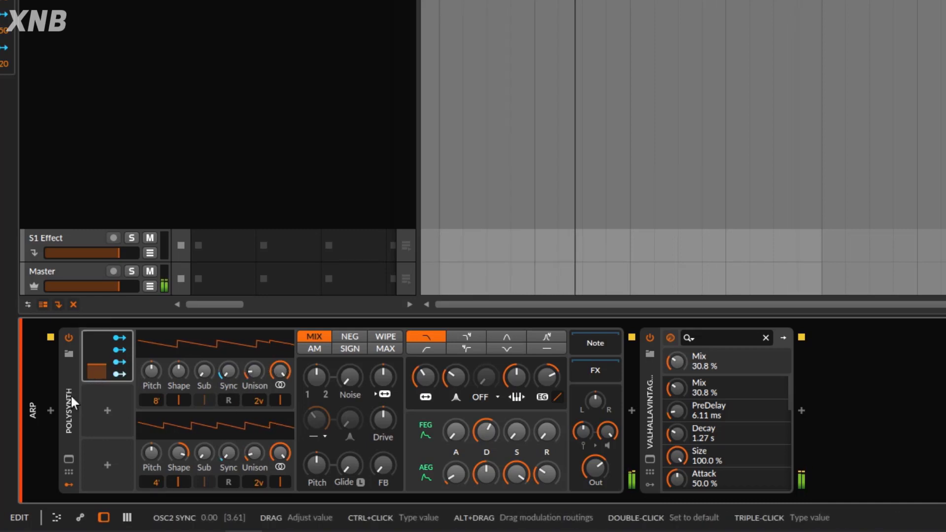
pyautogui.moveTo(91, 363); pyautogui.dragTo(92, 349)
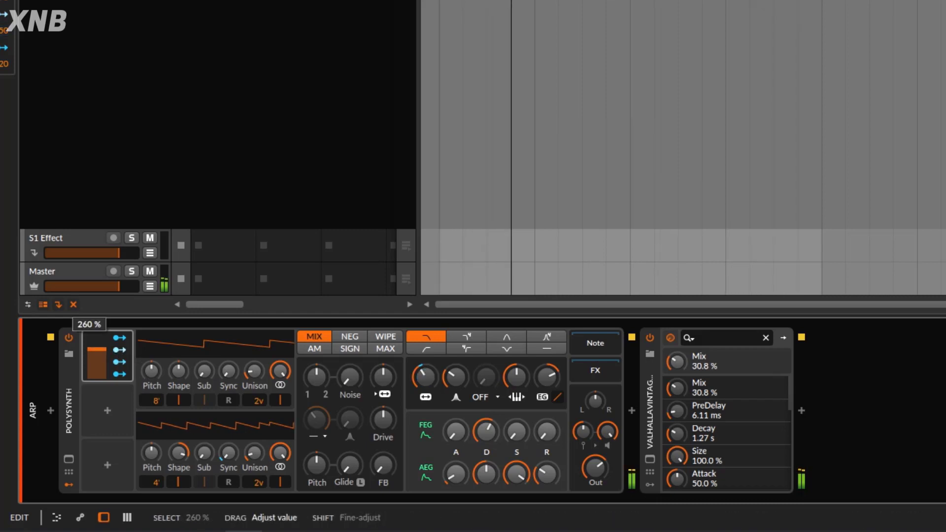
pyautogui.moveTo(444, 380)
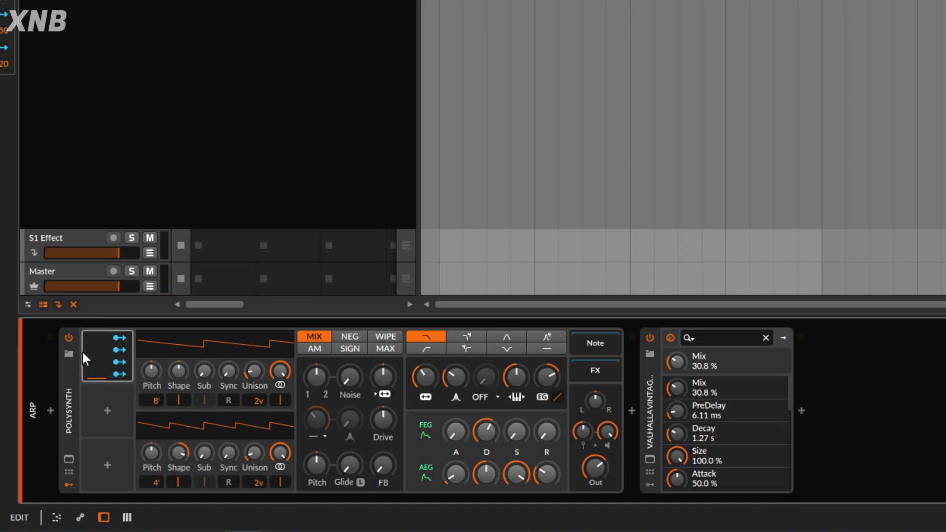
pyautogui.moveTo(275, 377)
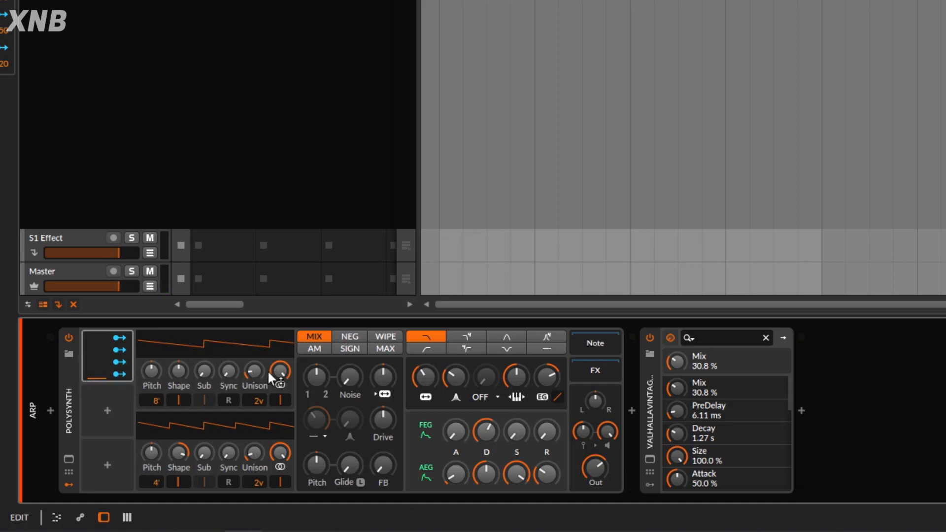
pyautogui.moveTo(467, 398)
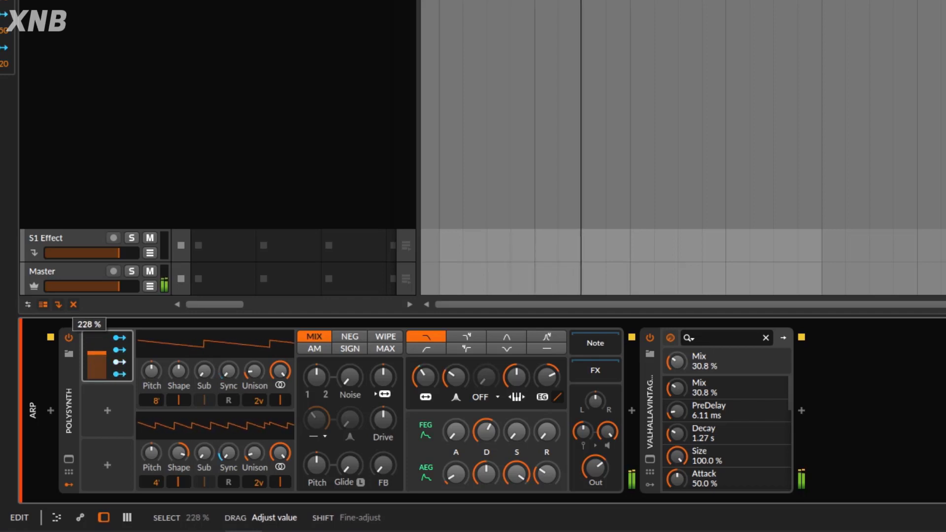
# Step: Sweep the Select-4 crossfade across the four pickups and back to 0%
pyautogui.moveTo(106, 356); pyautogui.dragTo(106, 375)
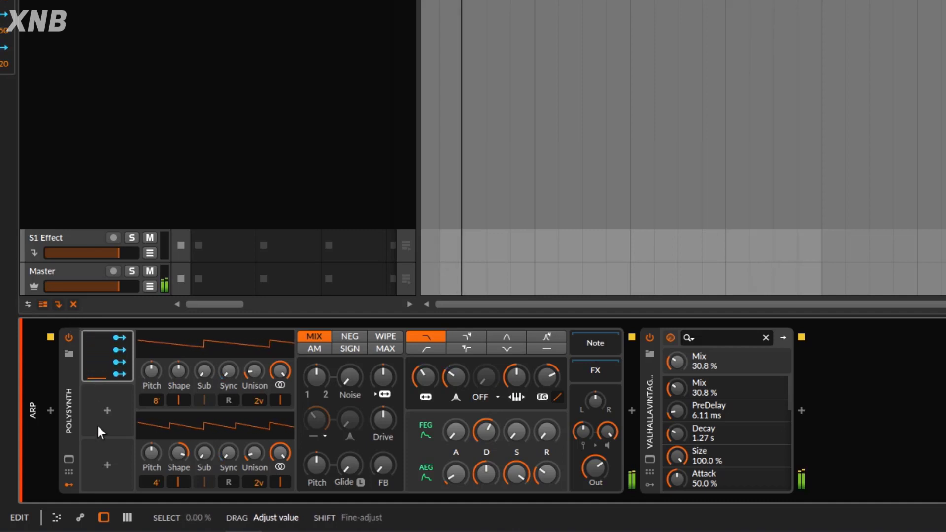
# Step: Insert a Classic LFO at 1.00 Hz in the second modulator slot and collapse its panel
pyautogui.doubleClick(107, 411)
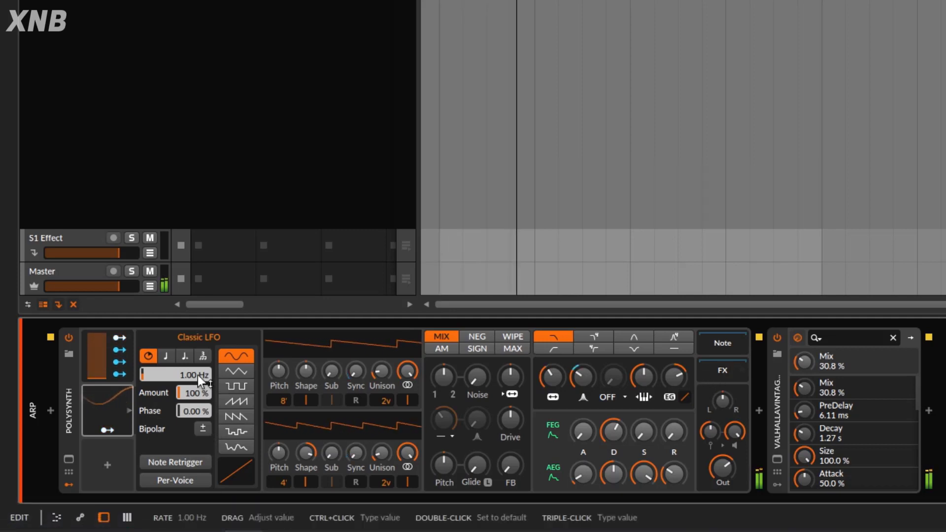
pyautogui.click(166, 356)
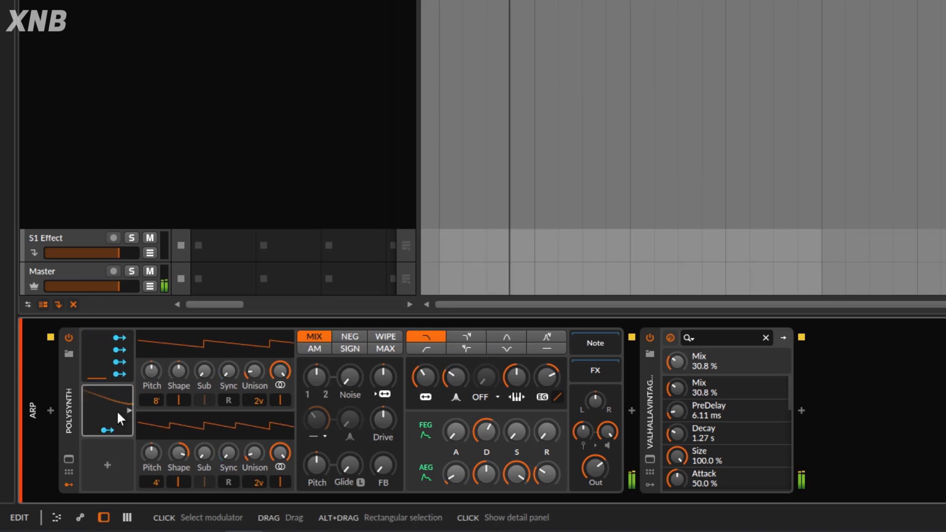
# Step: Swap the LFO for a Steps modulator from the modulator browser
pyautogui.click(107, 355)
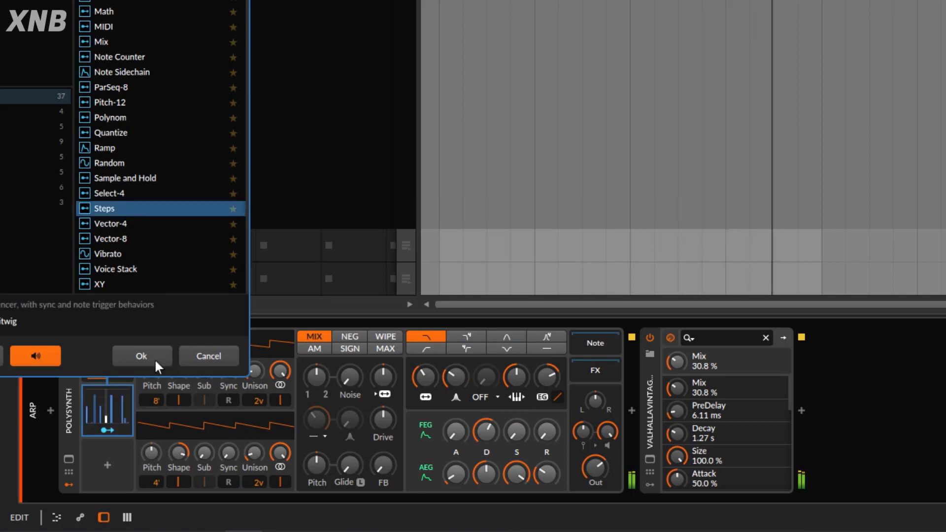
pyautogui.click(141, 356)
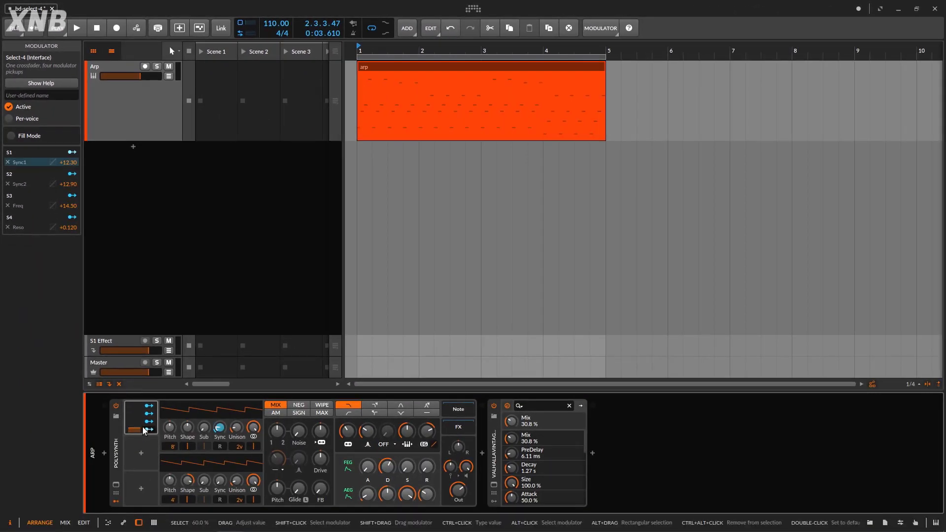
# Step: Lower the Select-4 selection value so the first pickup's Sync mapping shows alone
pyautogui.moveTo(136, 429); pyautogui.dragTo(136, 401)
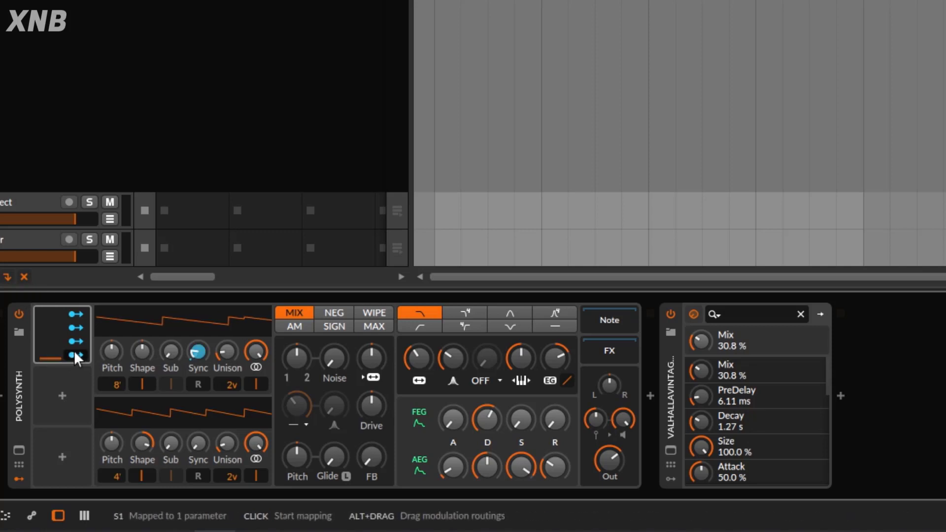
# Step: Sweep the Select-4 selection from 0% through 90% to full, syncing both oscillator waveforms
pyautogui.moveTo(63, 352); pyautogui.dragTo(63, 353)
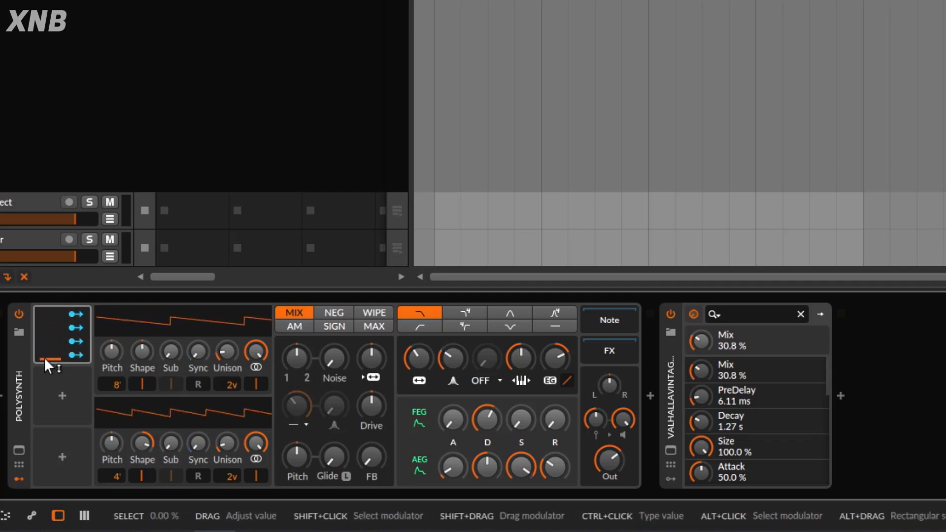
pyautogui.moveTo(48, 367); pyautogui.dragTo(49, 362)
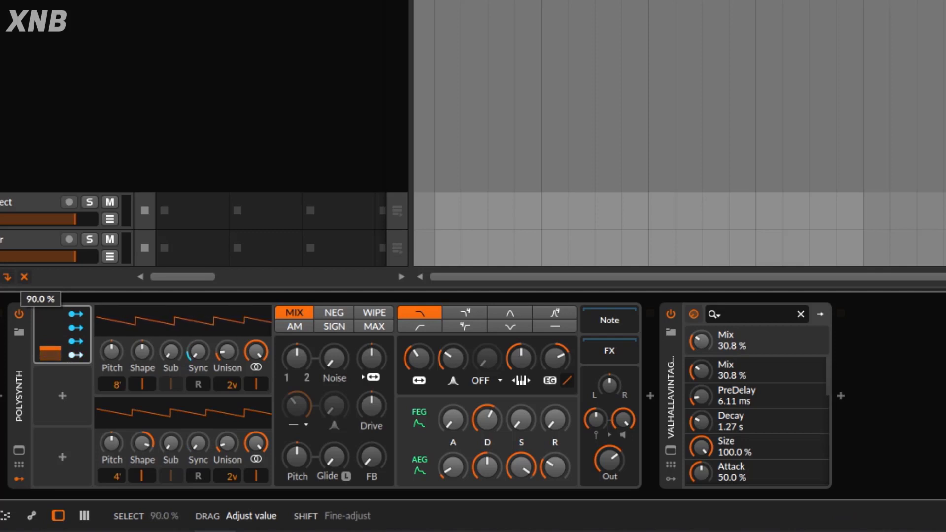
pyautogui.moveTo(197, 351)
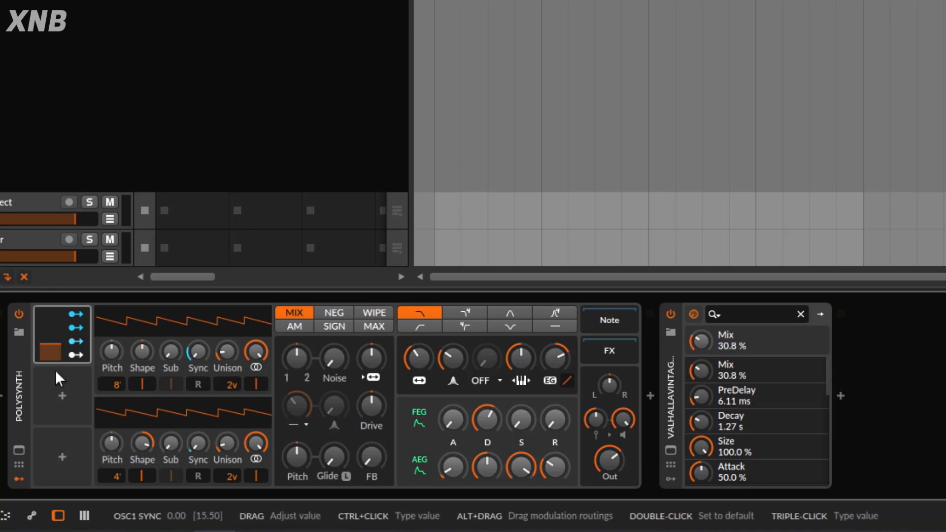
pyautogui.moveTo(133, 290)
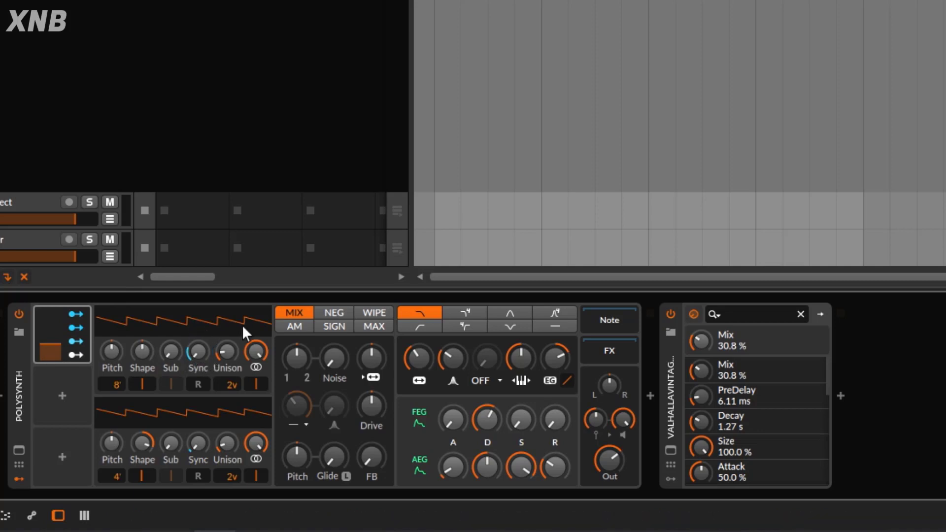
pyautogui.moveTo(242, 335); pyautogui.dragTo(242, 319)
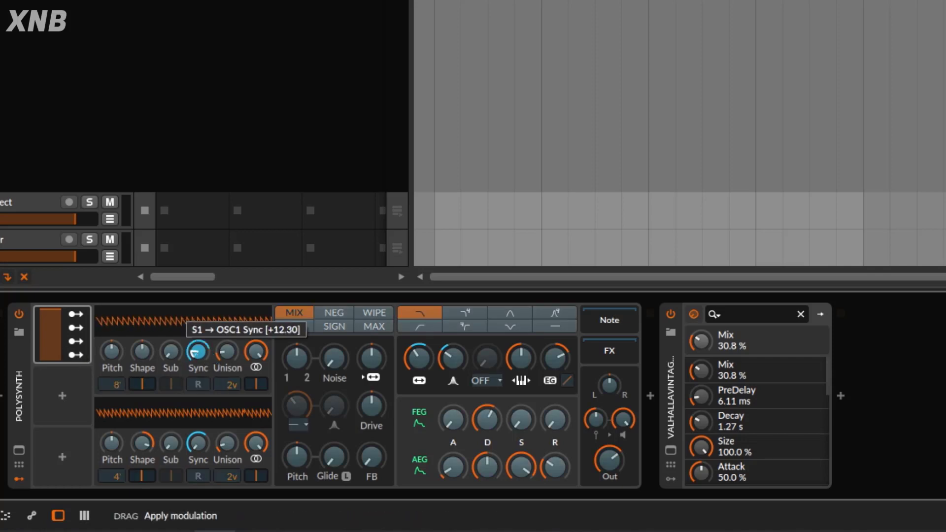
# Step: Bring the Select-4 selection back to 0%, returning both oscillators to plain saws
pyautogui.moveTo(197, 352); pyautogui.dragTo(197, 374)
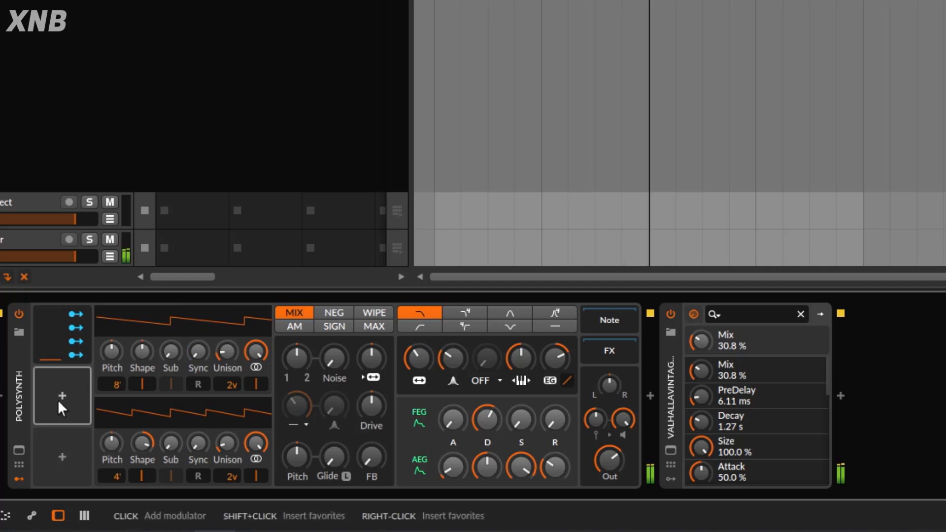
# Step: Add a Classic LFO in the second slot, tempo-synced at a 1/2 note rate
pyautogui.click(61, 395)
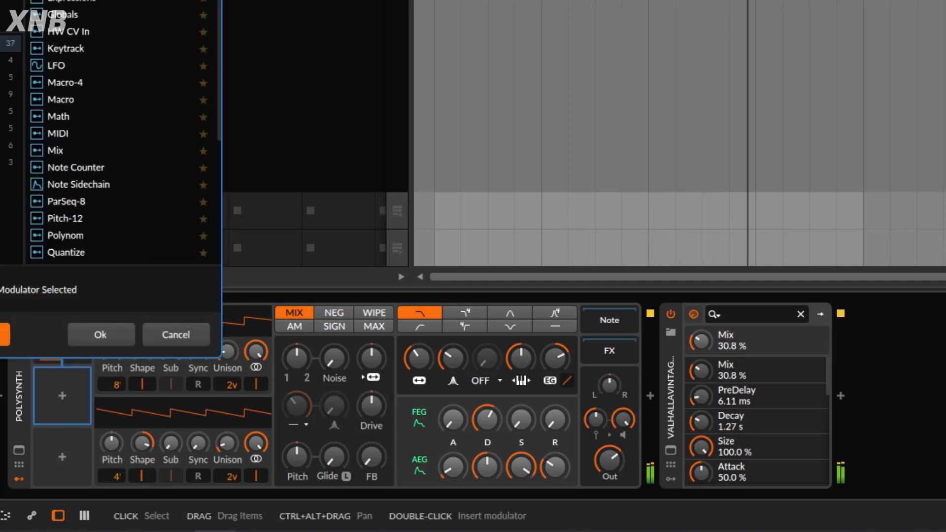
pyautogui.click(100, 334)
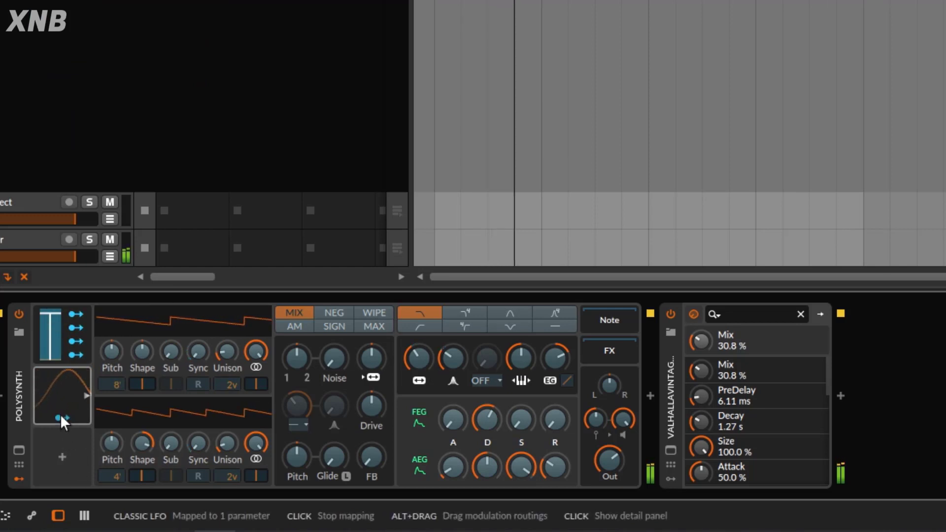
pyautogui.click(61, 395)
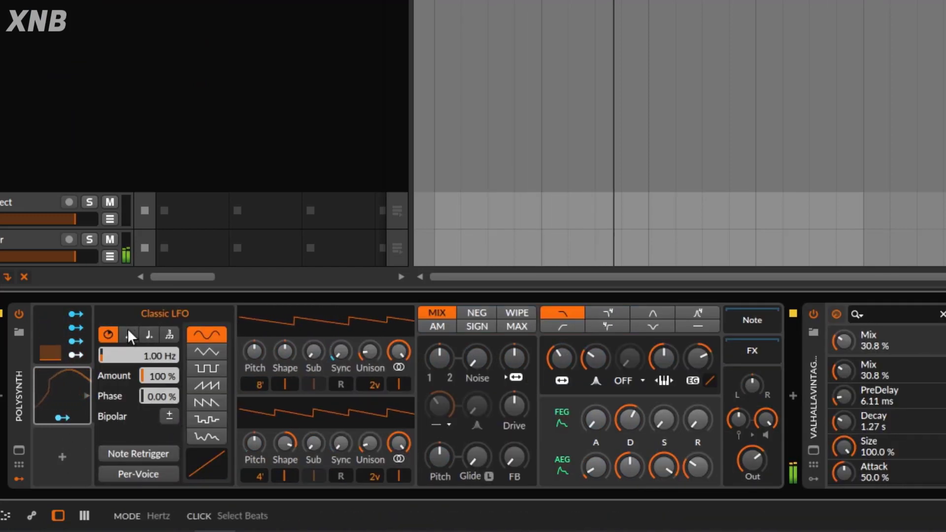
pyautogui.click(107, 335)
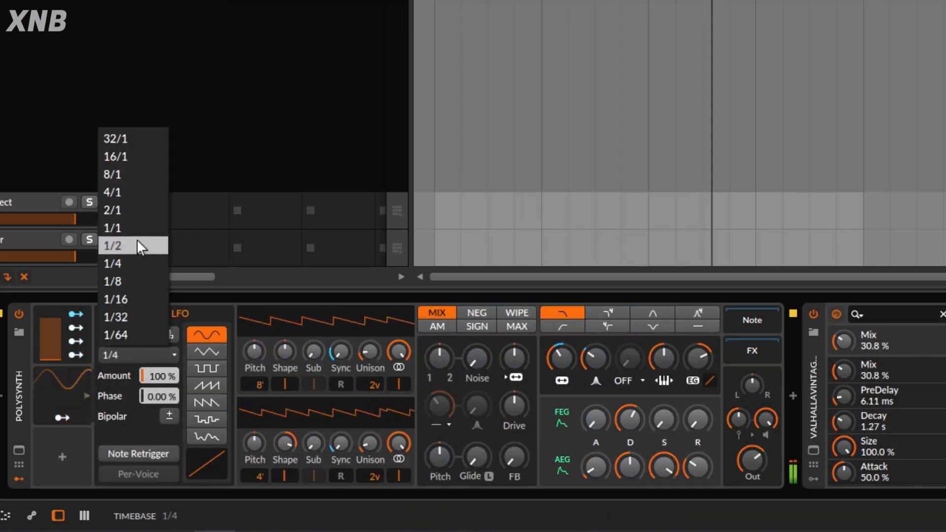
pyautogui.click(112, 245)
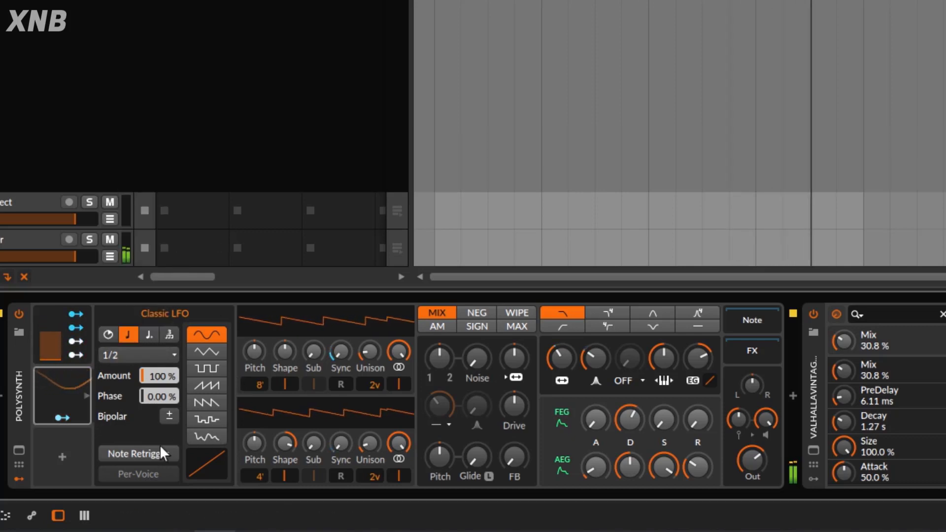